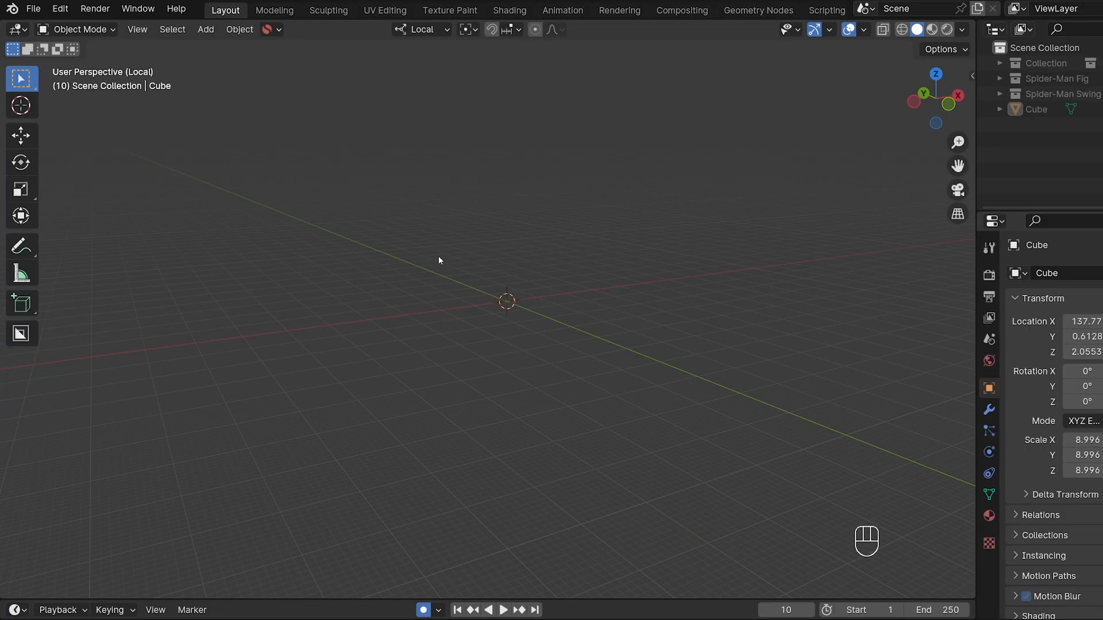
pyautogui.moveTo(548, 306)
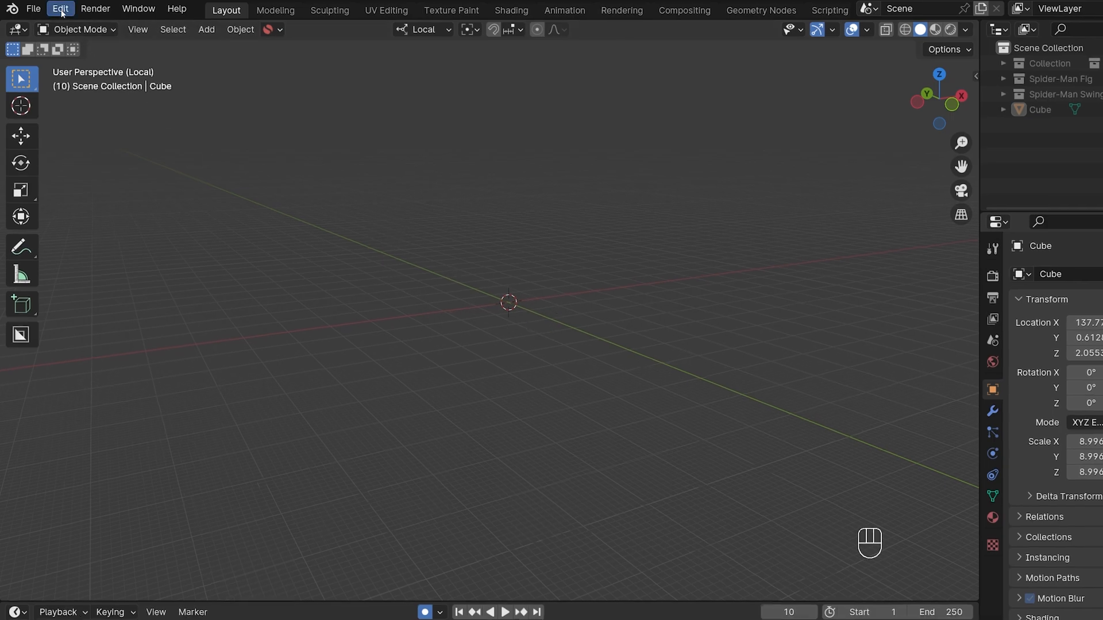
# Remove the old Amazing Spider-Web Rig in Preferences and install the newest spiderweb_rig zip.
pyautogui.click(59, 9)
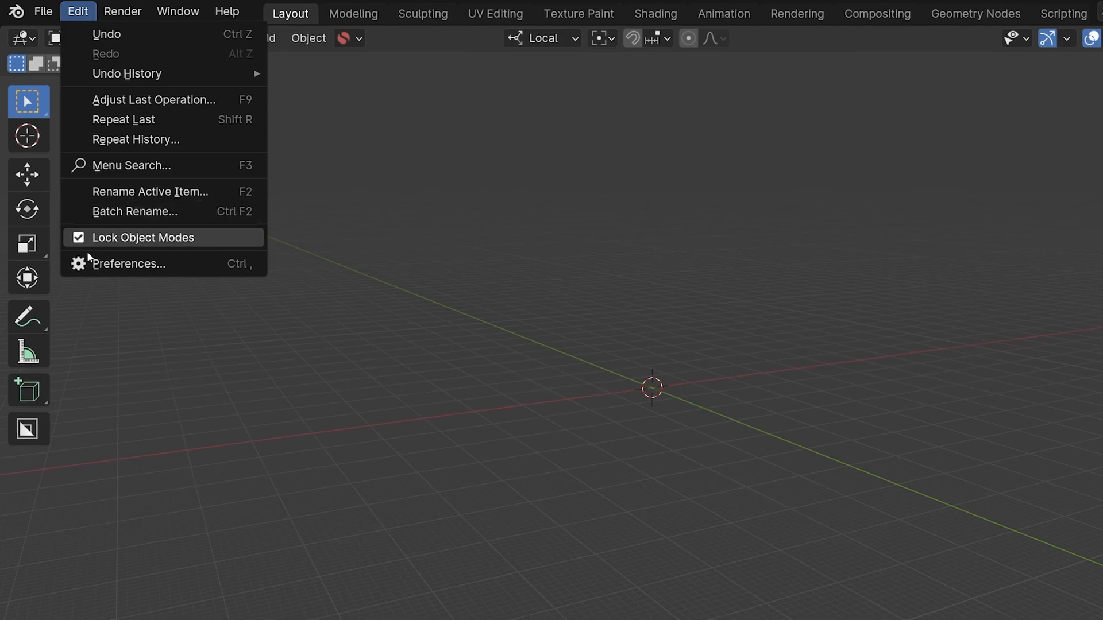
pyautogui.click(127, 264)
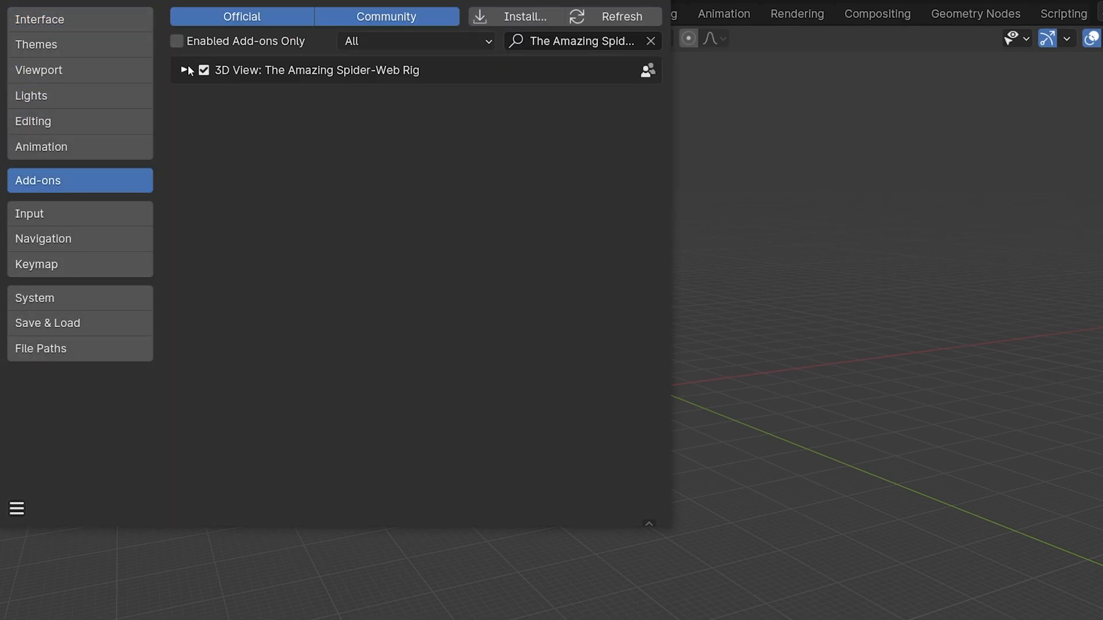
pyautogui.click(184, 70)
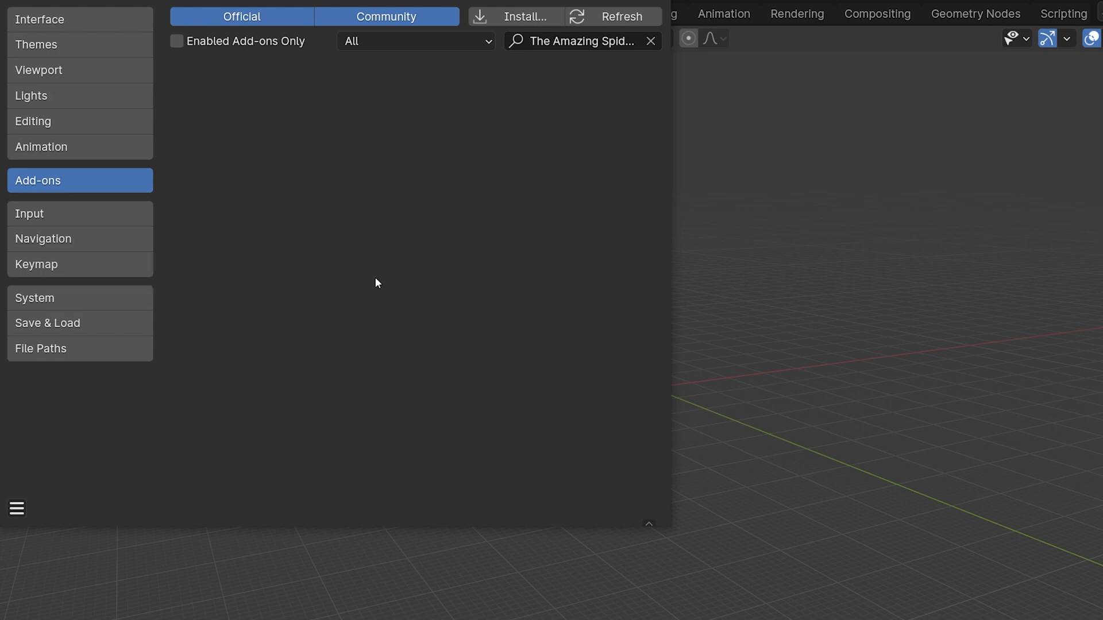
pyautogui.click(513, 16)
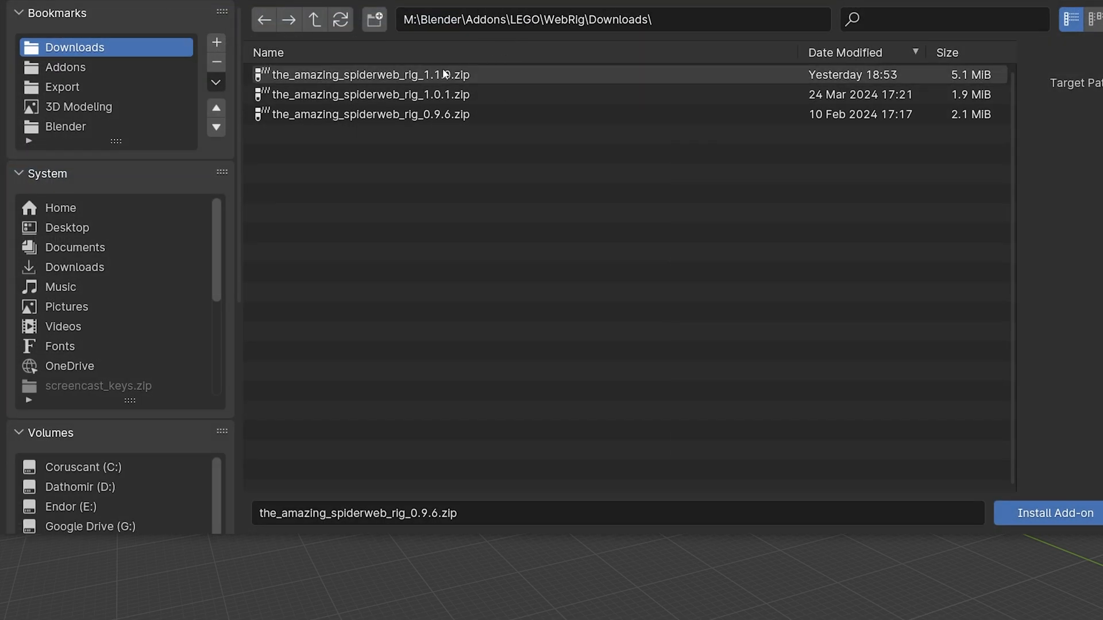
pyautogui.click(1052, 513)
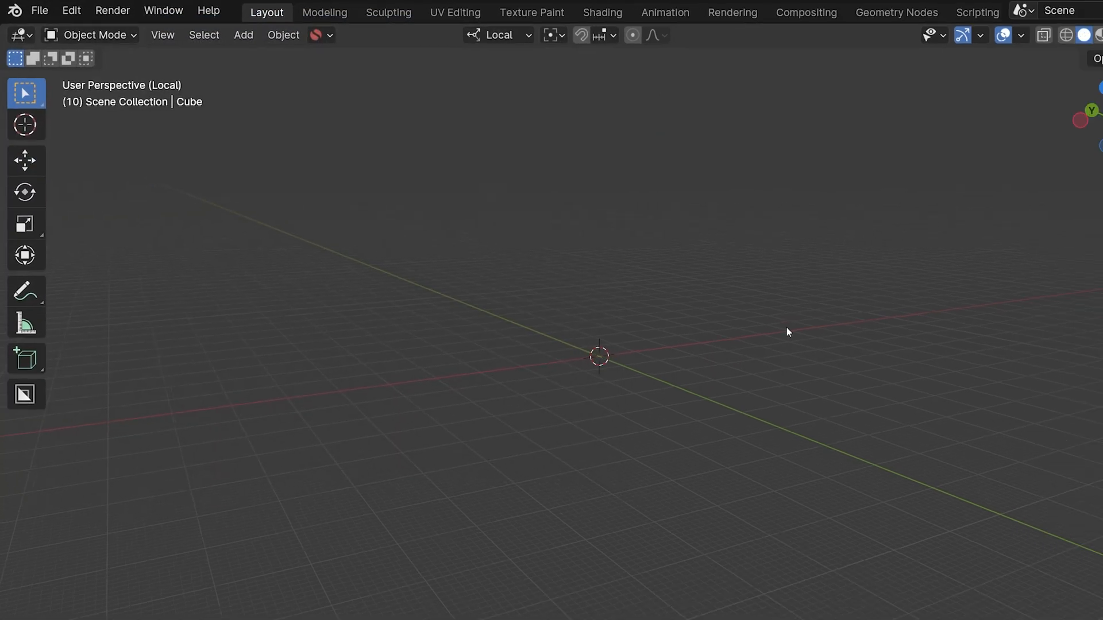
# Add a Web-Rig from the Spider-Web sidebar panel and select its WebData object in the Outliner.
pyautogui.press('n')
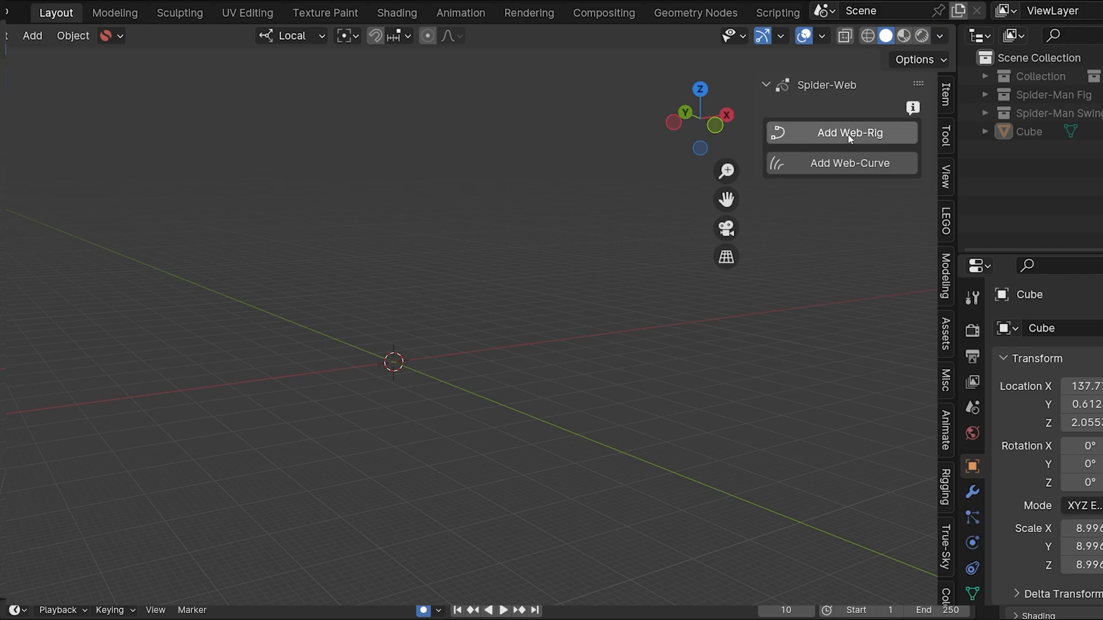
pyautogui.click(851, 132)
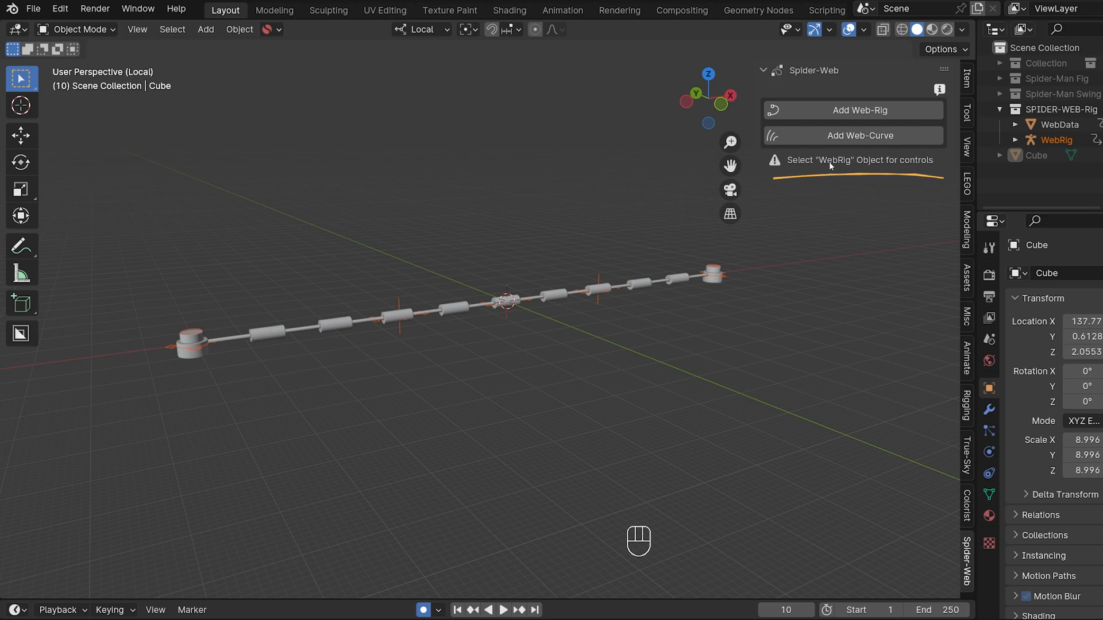
pyautogui.click(1057, 140)
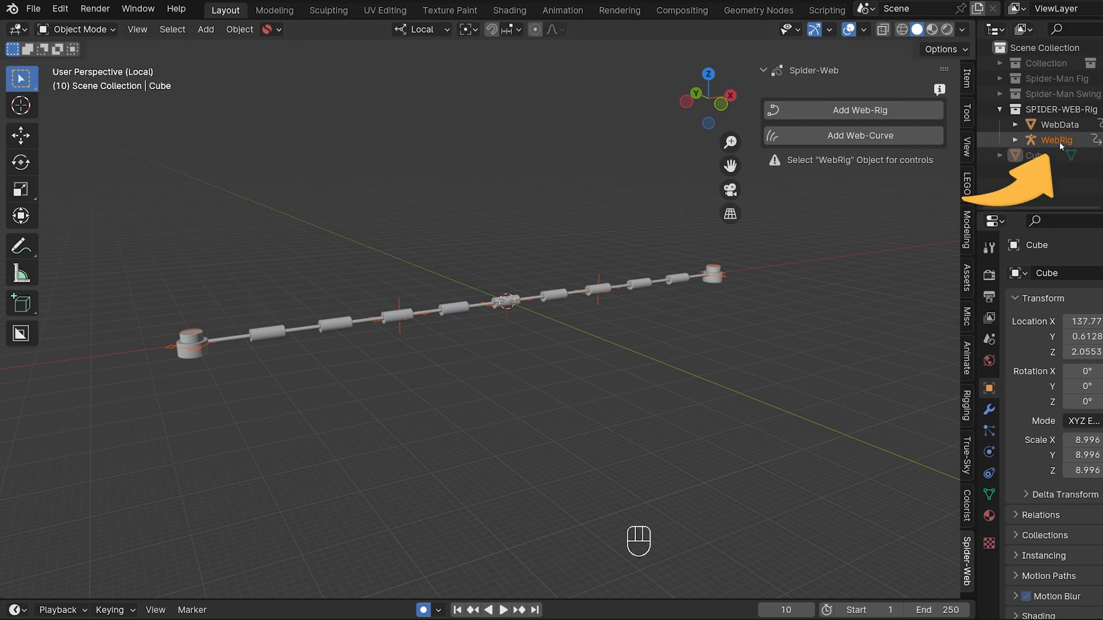
pyautogui.click(1059, 124)
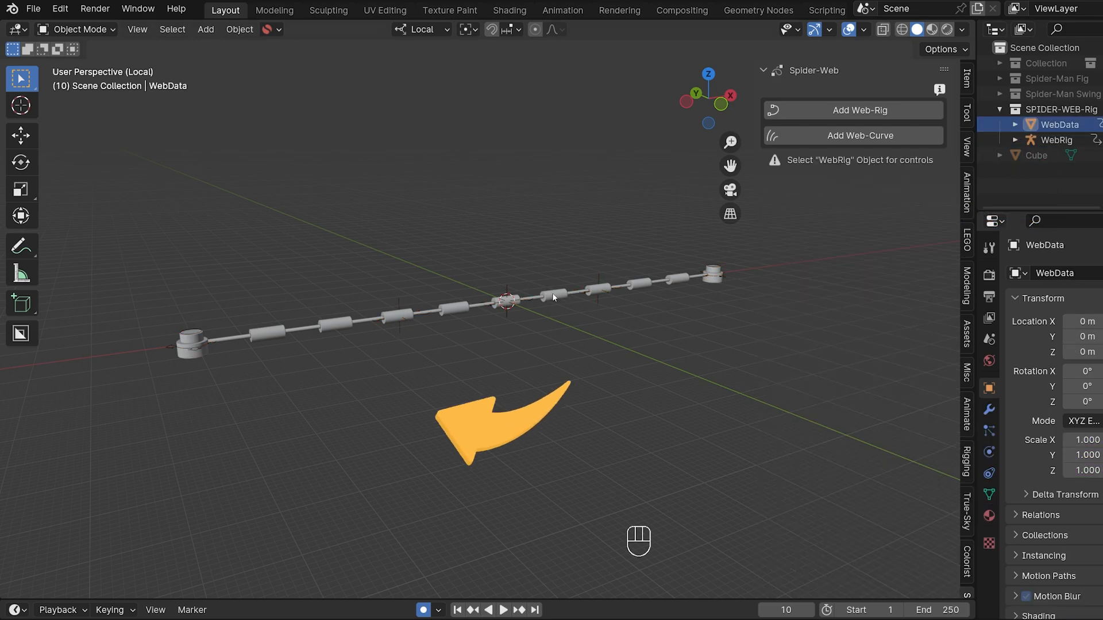
# Select the WebRig object and try an orange web colour in its Color swatch.
pyautogui.click(1057, 139)
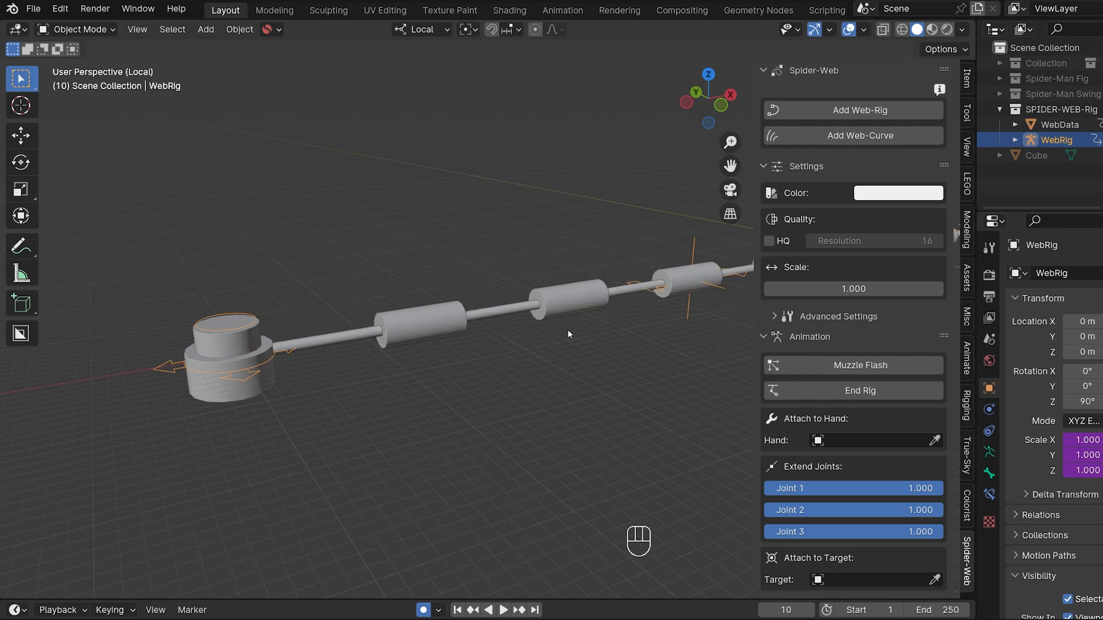
pyautogui.click(897, 193)
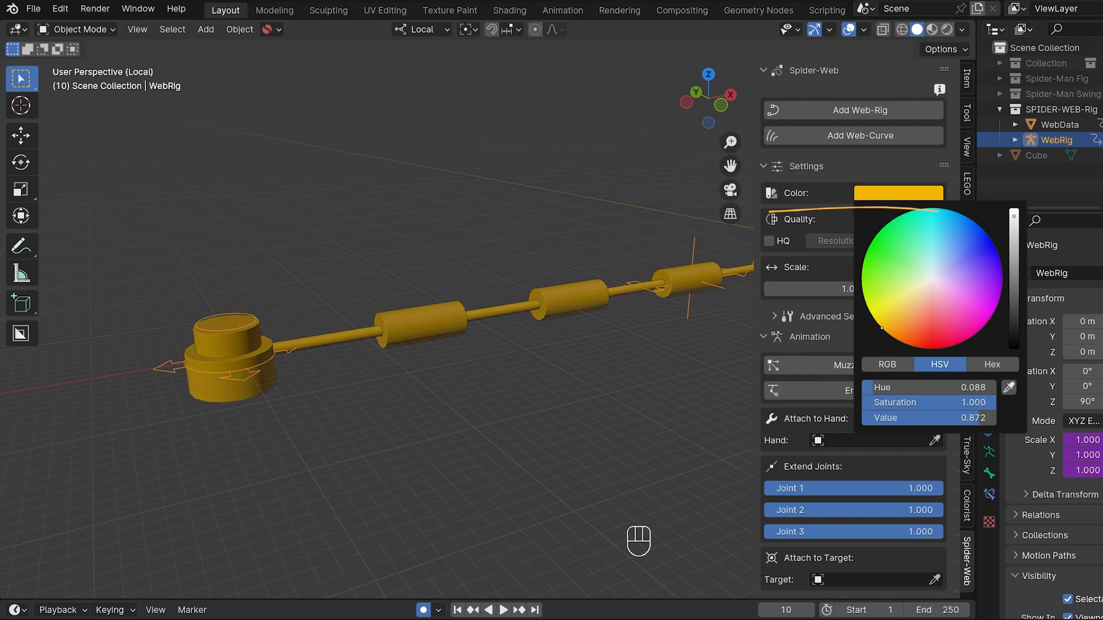
pyautogui.click(929, 322)
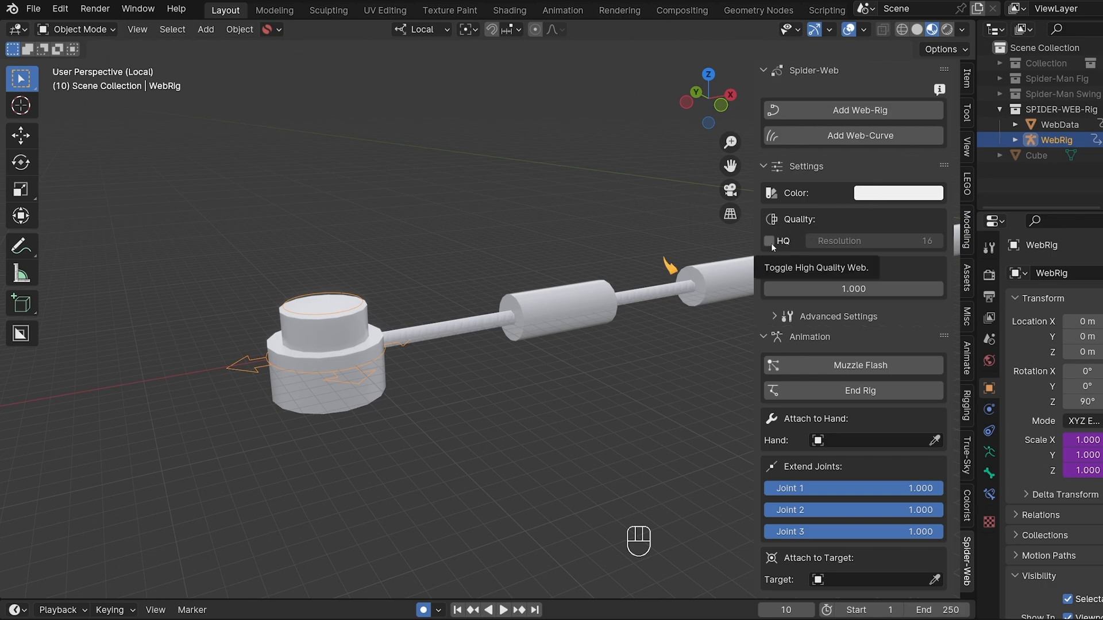
# Toggle the HQ braided coating on, off and on again, then render the braided web frame.
pyautogui.click(767, 241)
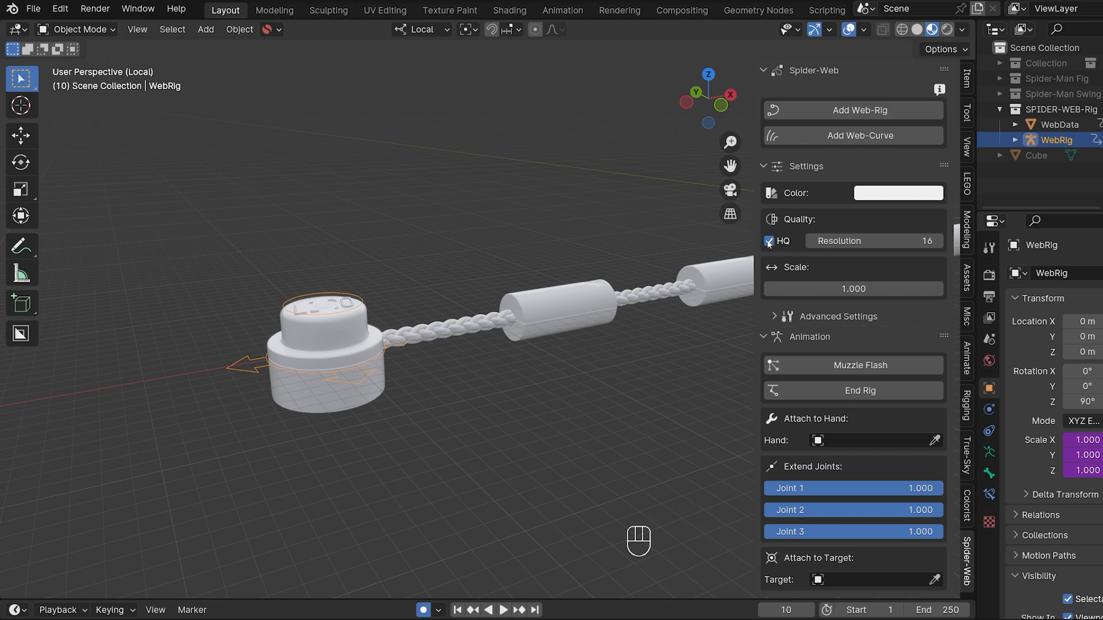
pyautogui.click(768, 241)
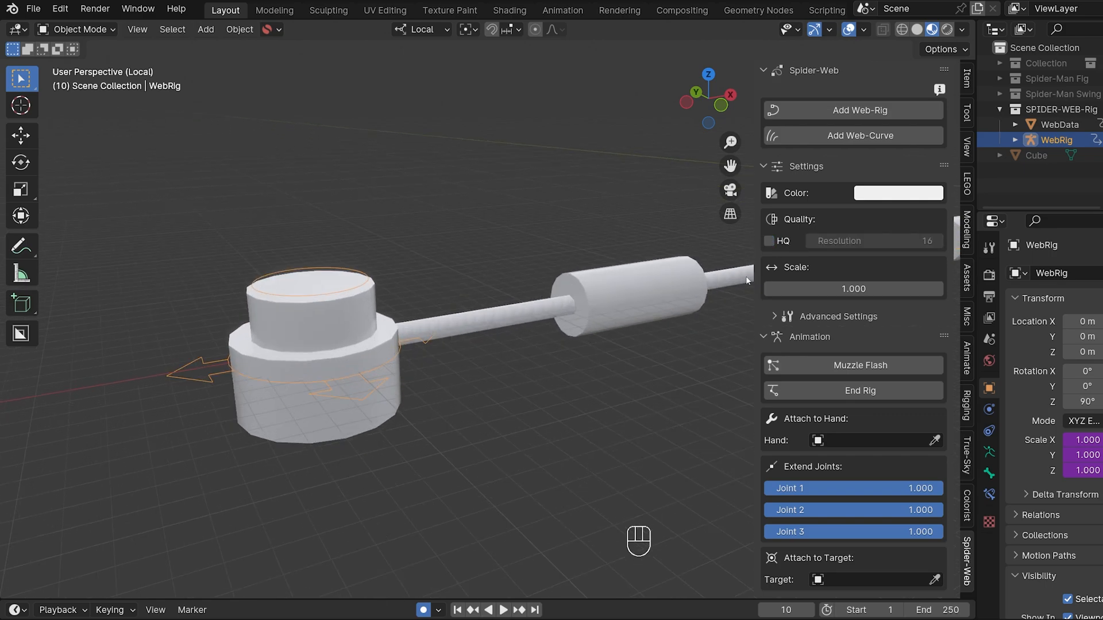
pyautogui.click(769, 241)
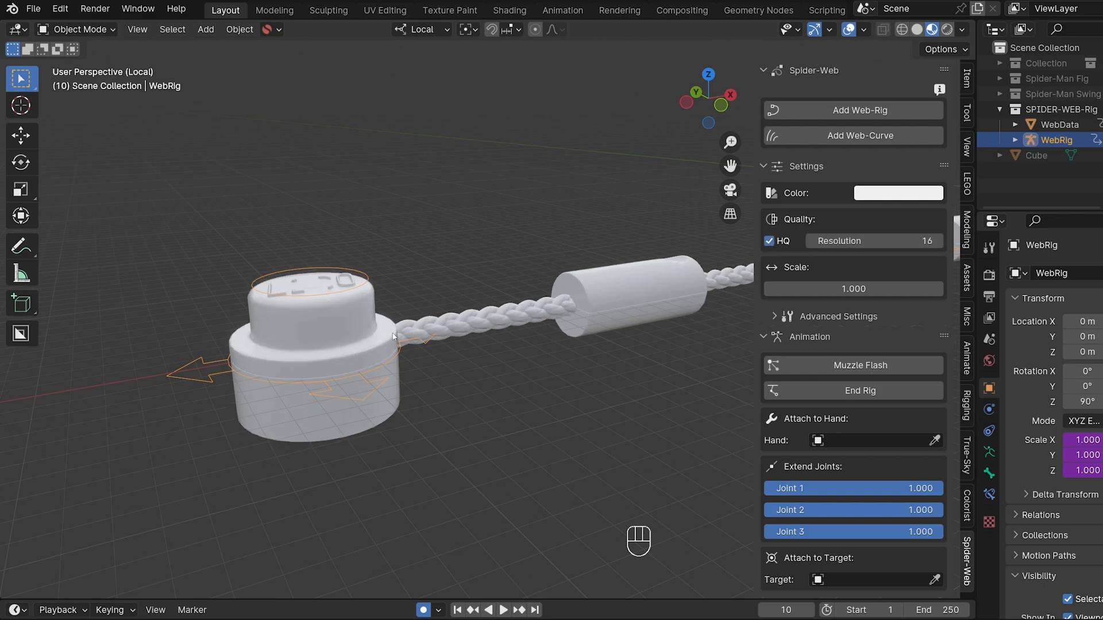
pyautogui.moveTo(394, 336); pyautogui.dragTo(522, 363)
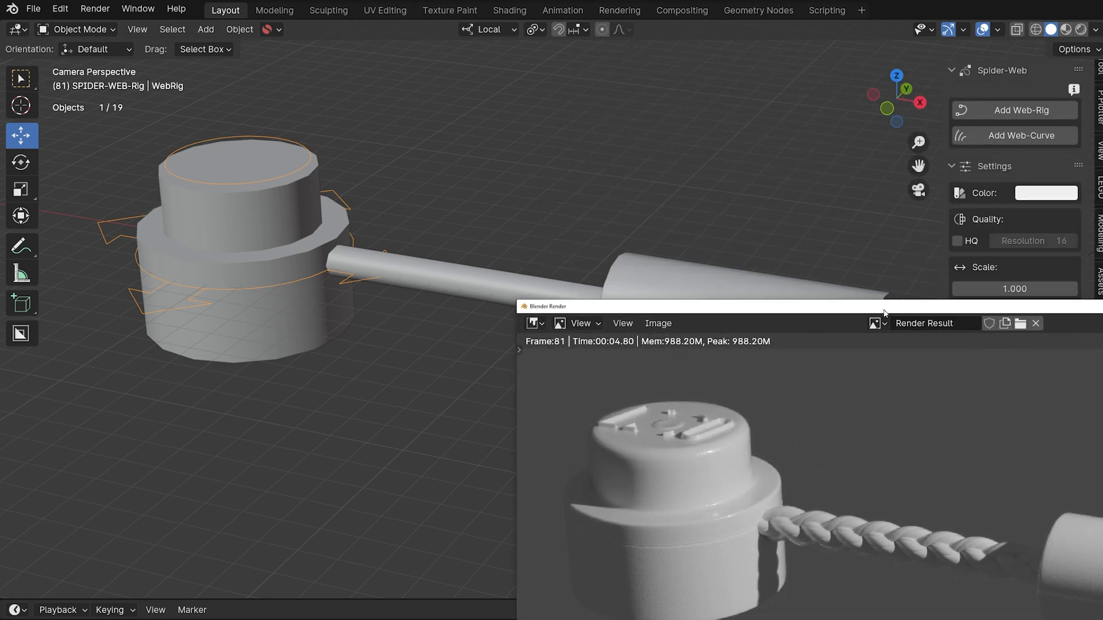
pyautogui.moveTo(956, 260)
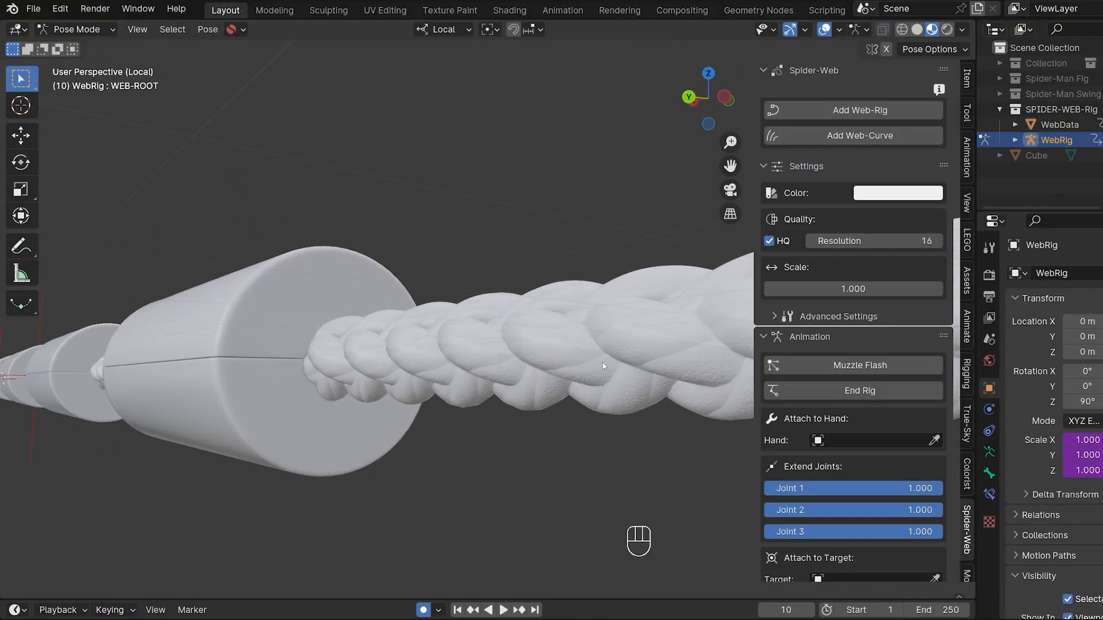
# Orbit the viewport for close-up looks at the braided web string.
pyautogui.moveTo(601, 366); pyautogui.dragTo(324, 363)
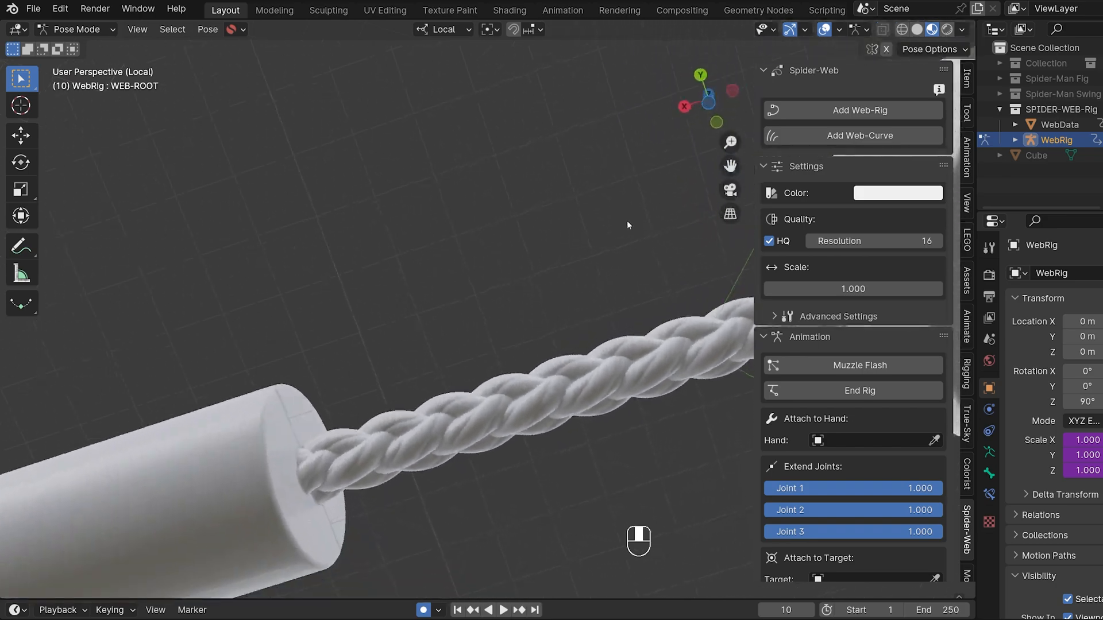
pyautogui.moveTo(626, 225); pyautogui.dragTo(410, 436)
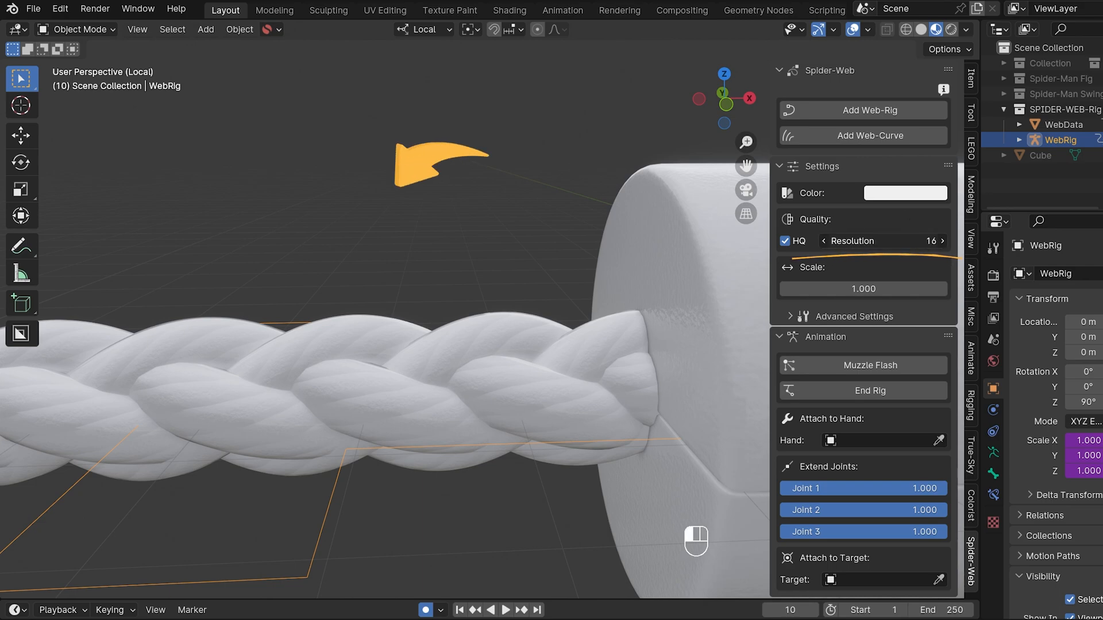
pyautogui.click(831, 241)
pyautogui.write('0')
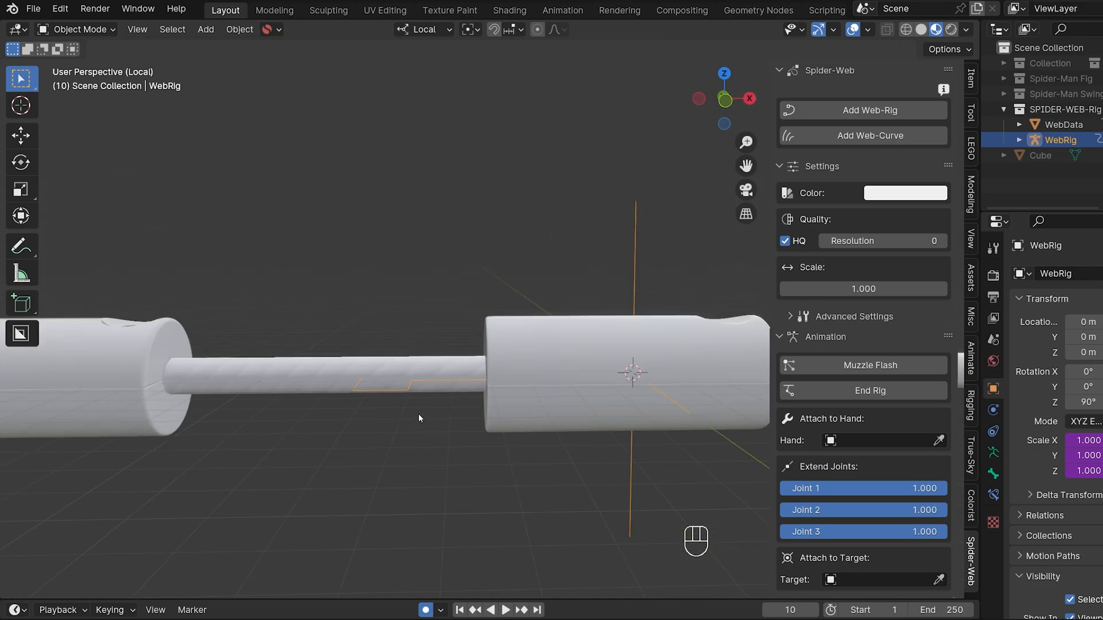
pyautogui.click(941, 241)
pyautogui.write('16')
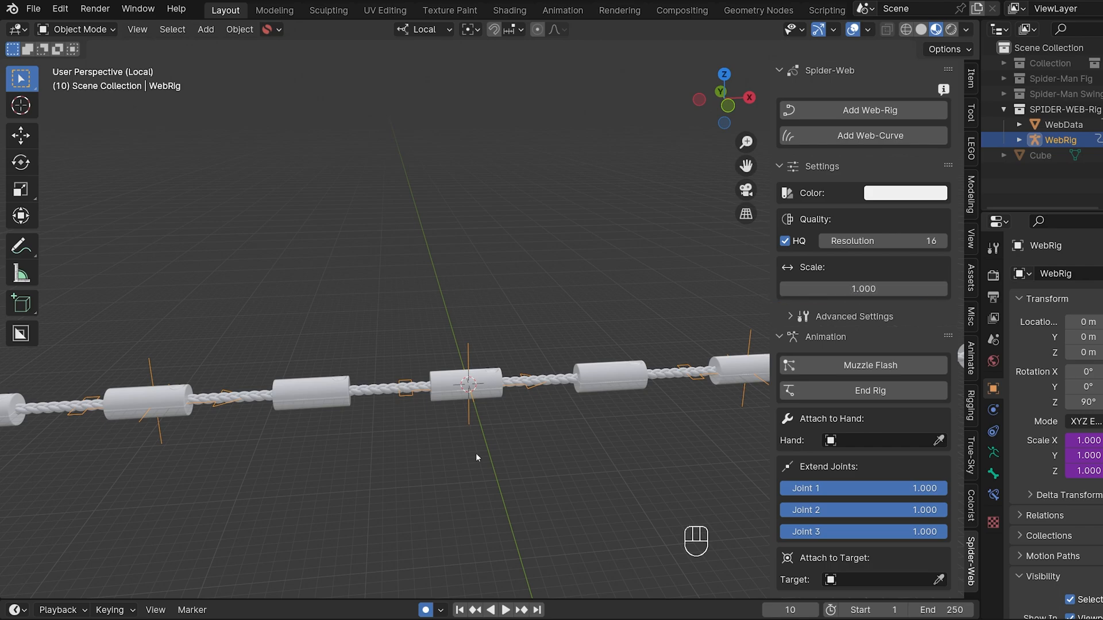
pyautogui.moveTo(733, 283)
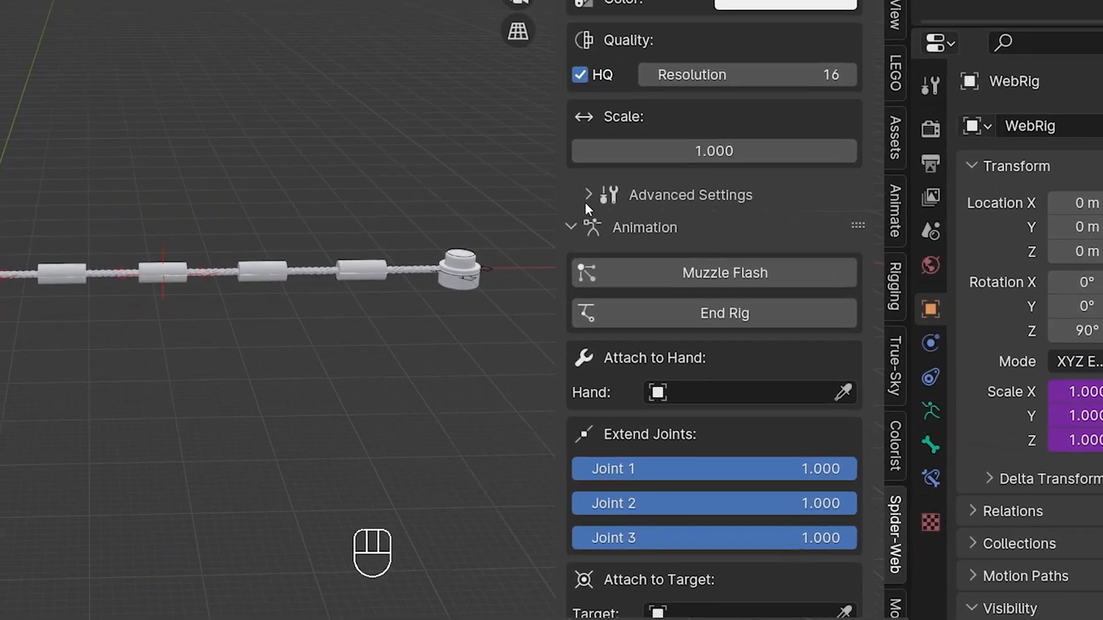
# Expose advanced settings, uncheck HQ, pull the WEB-END bone and enable Fixed Handle Distance.
pyautogui.click(588, 194)
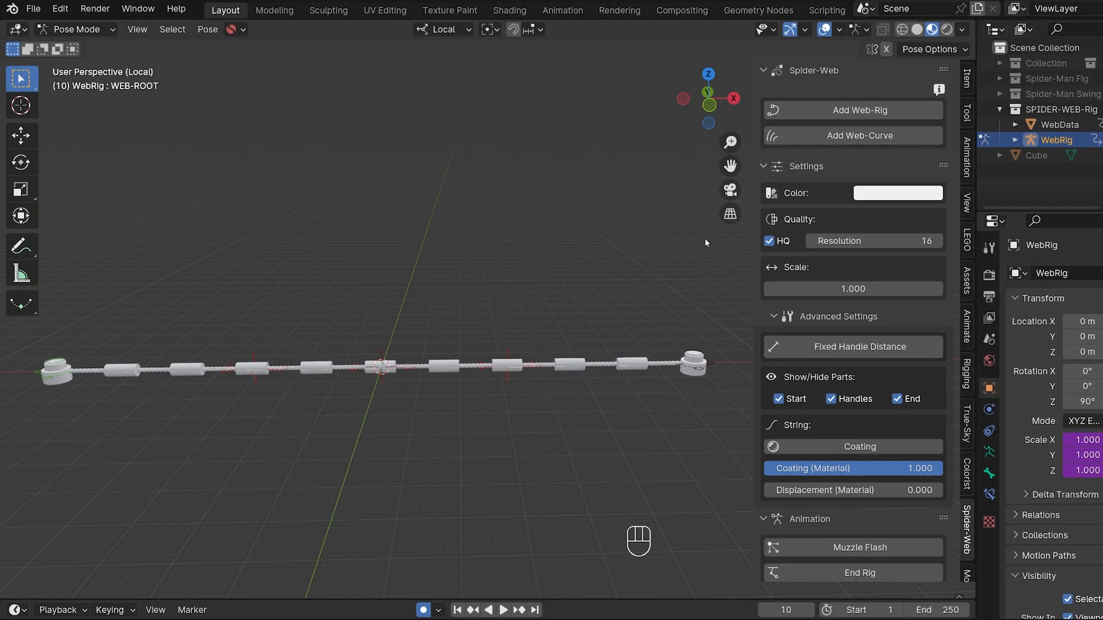
pyautogui.click(777, 241)
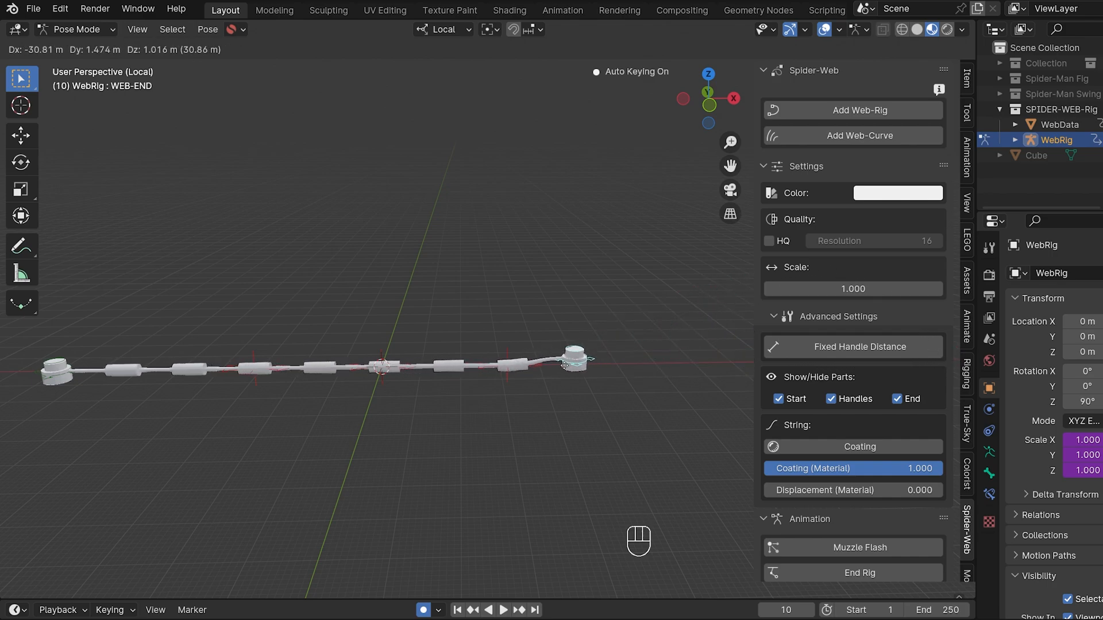
pyautogui.moveTo(573, 355); pyautogui.dragTo(763, 369)
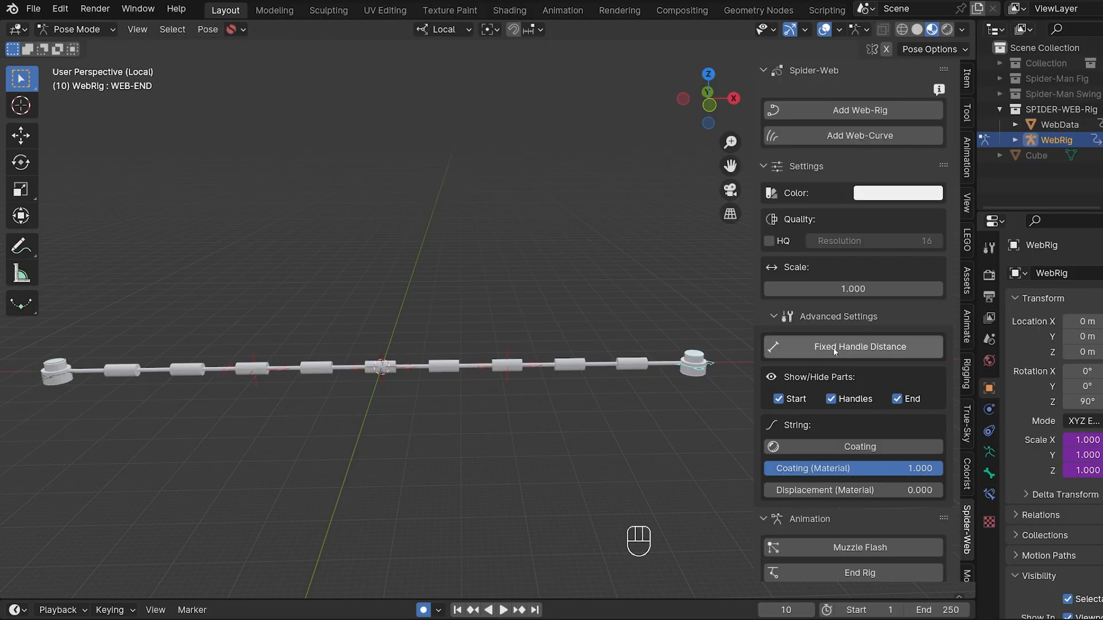
pyautogui.click(852, 347)
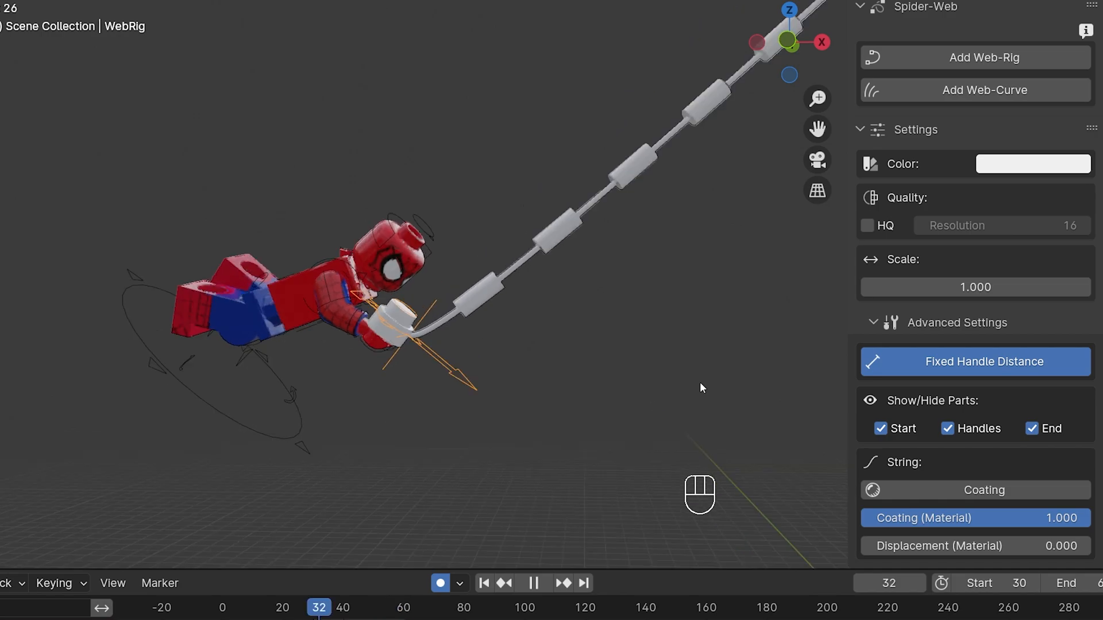
pyautogui.click(532, 583)
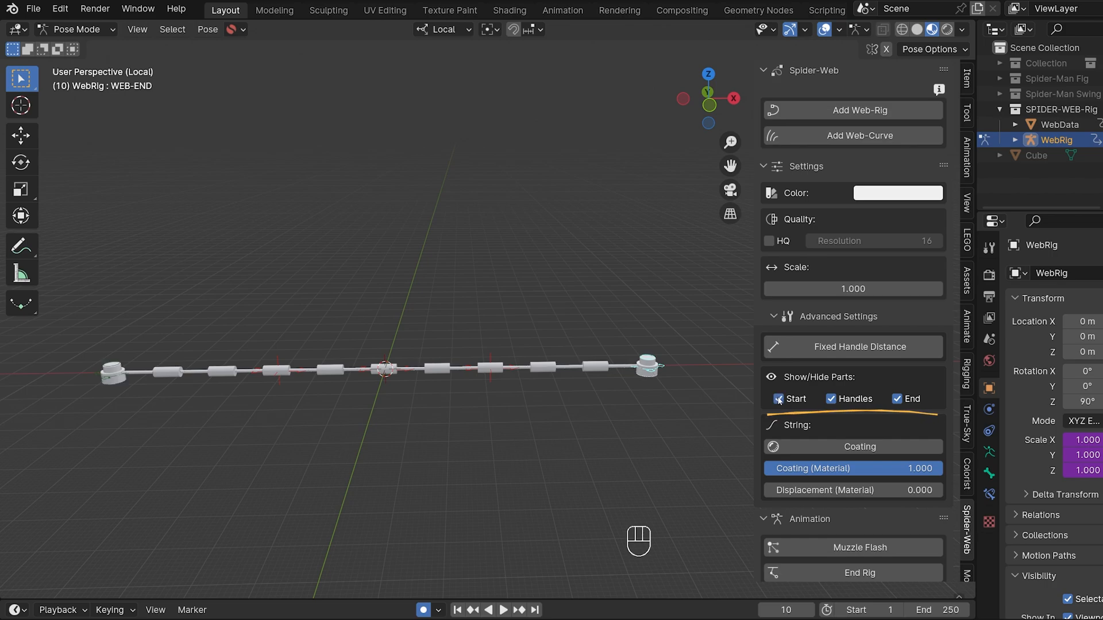
# Uncheck and re-check Handles under Show/Hide Parts to hide and restore the handle pieces.
pyautogui.click(830, 399)
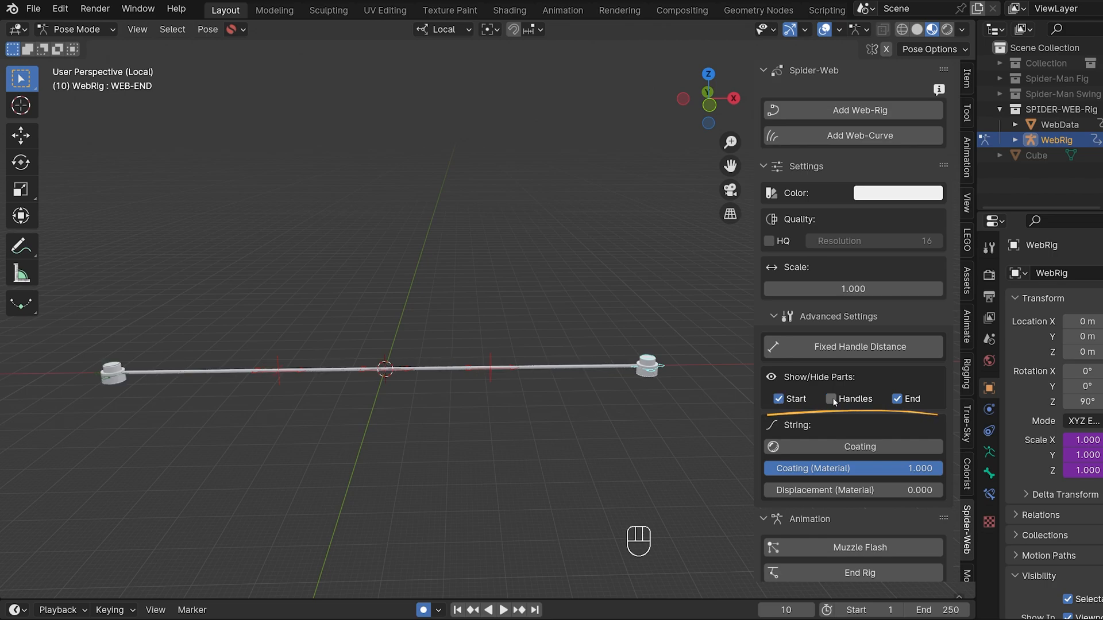
pyautogui.click(837, 399)
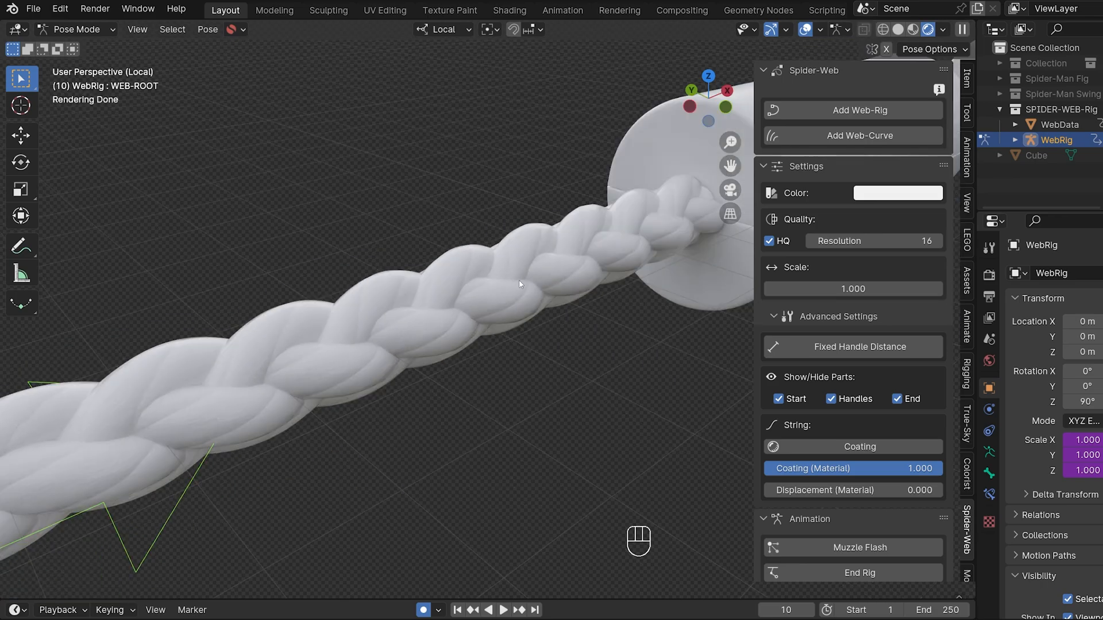
# Set Coating (Material) to 0, back to 1, then 0 again in rendered view.
pyautogui.click(943, 29)
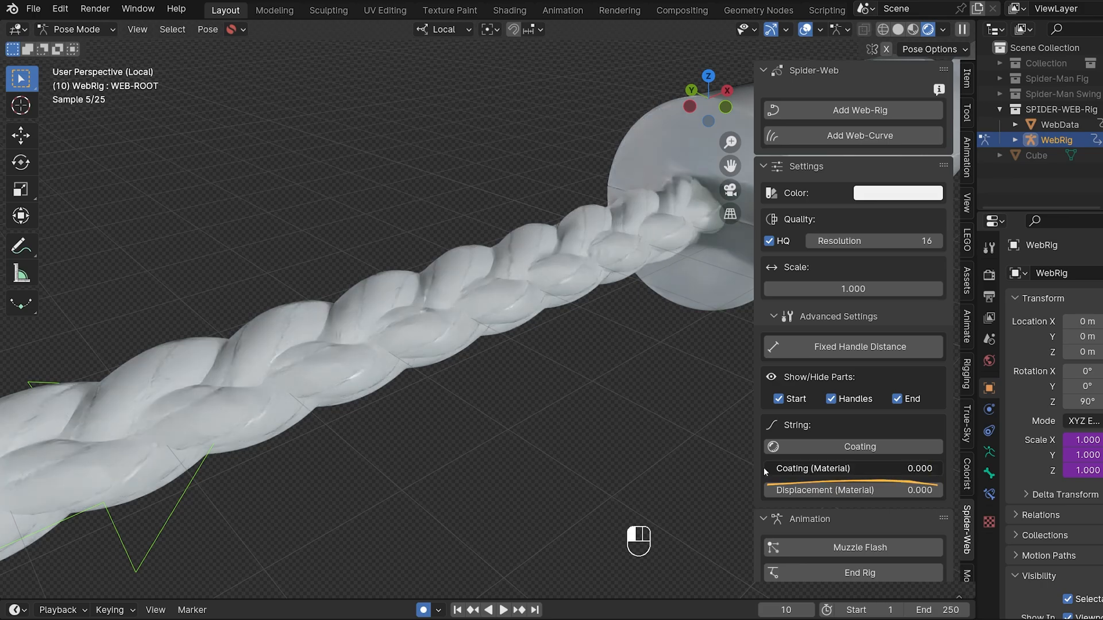
pyautogui.click(852, 447)
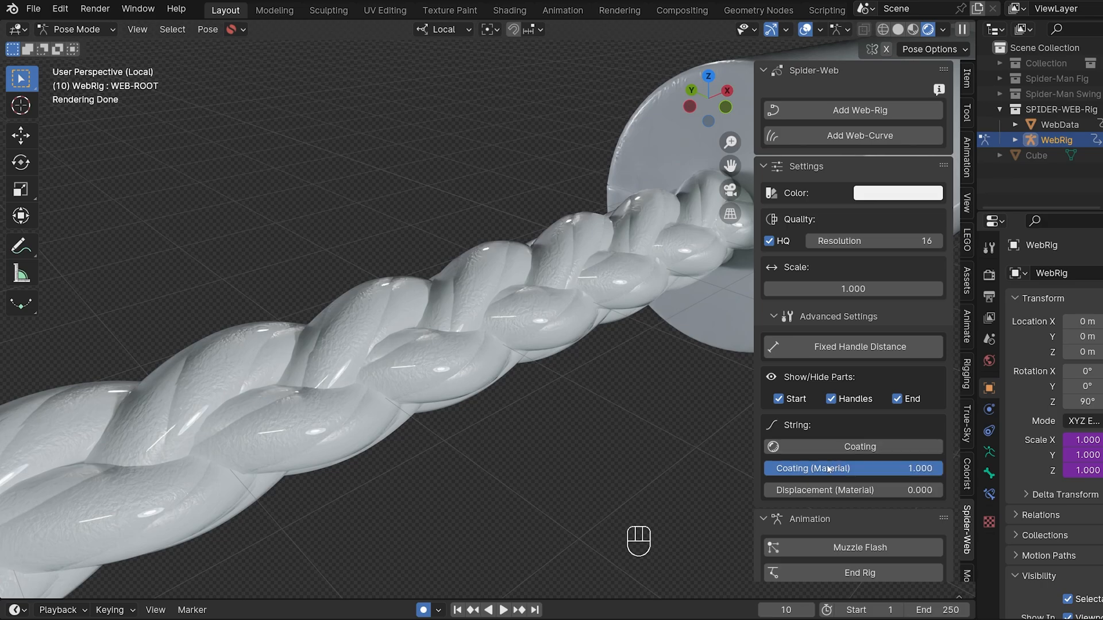
pyautogui.moveTo(879, 476)
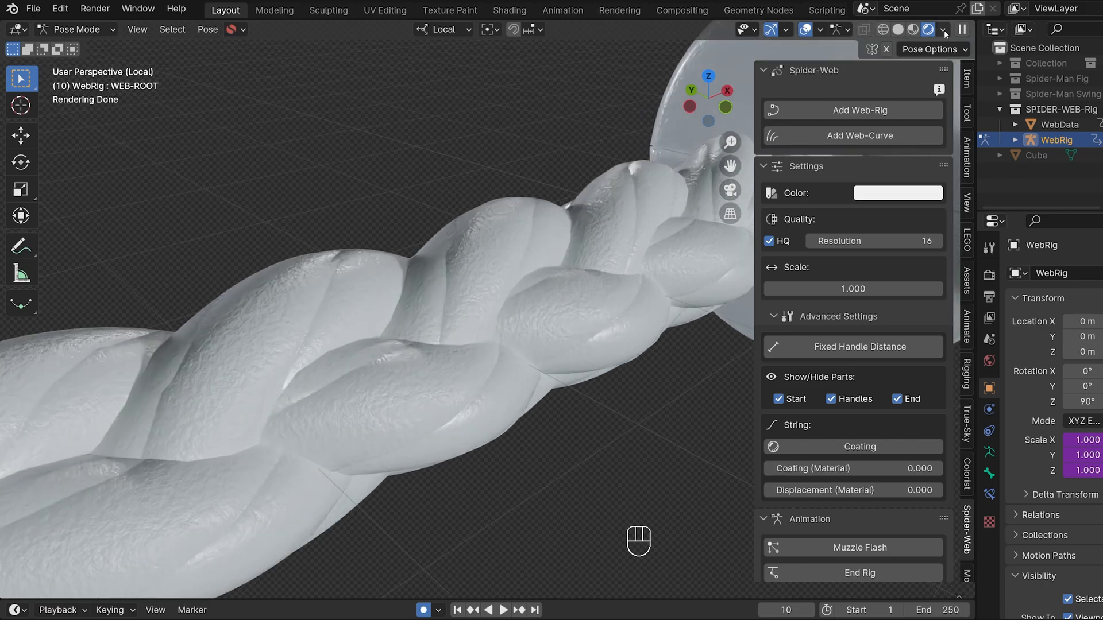
pyautogui.click(945, 29)
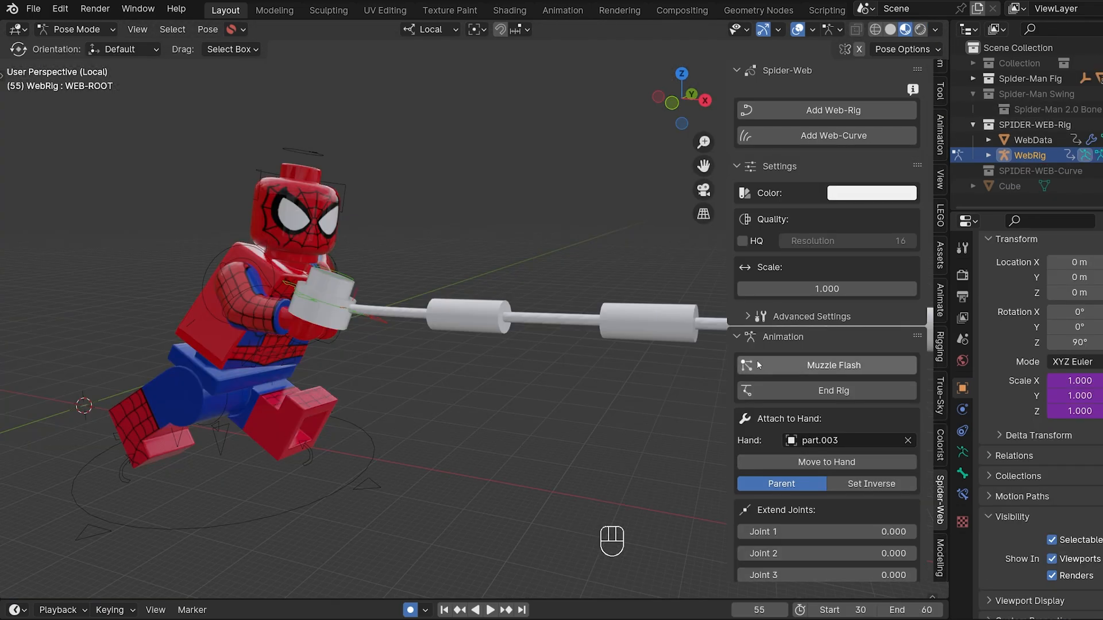
# Pick the hand part, Move to Hand, then pose the WEB-END bone to stretch and keyframe the web.
pyautogui.click(833, 365)
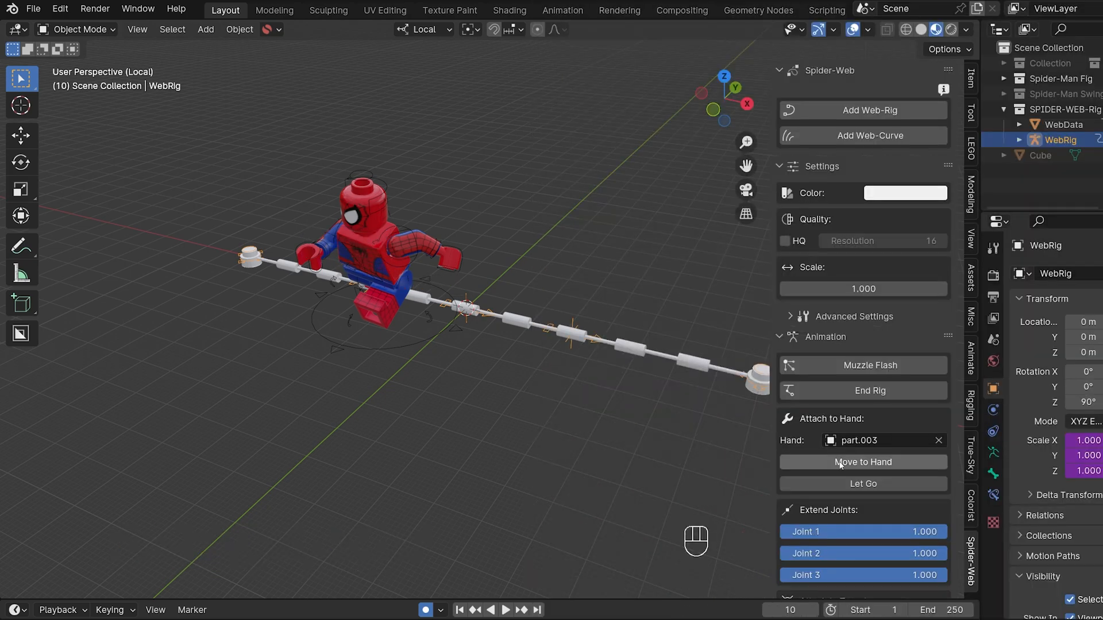
pyautogui.click(76, 29)
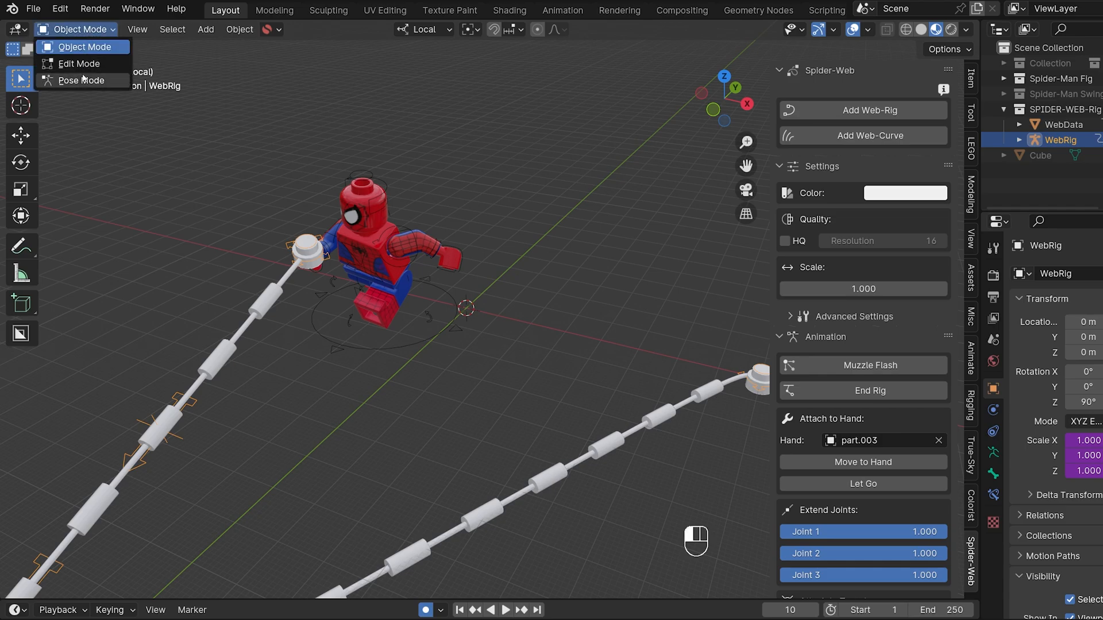
pyautogui.click(81, 80)
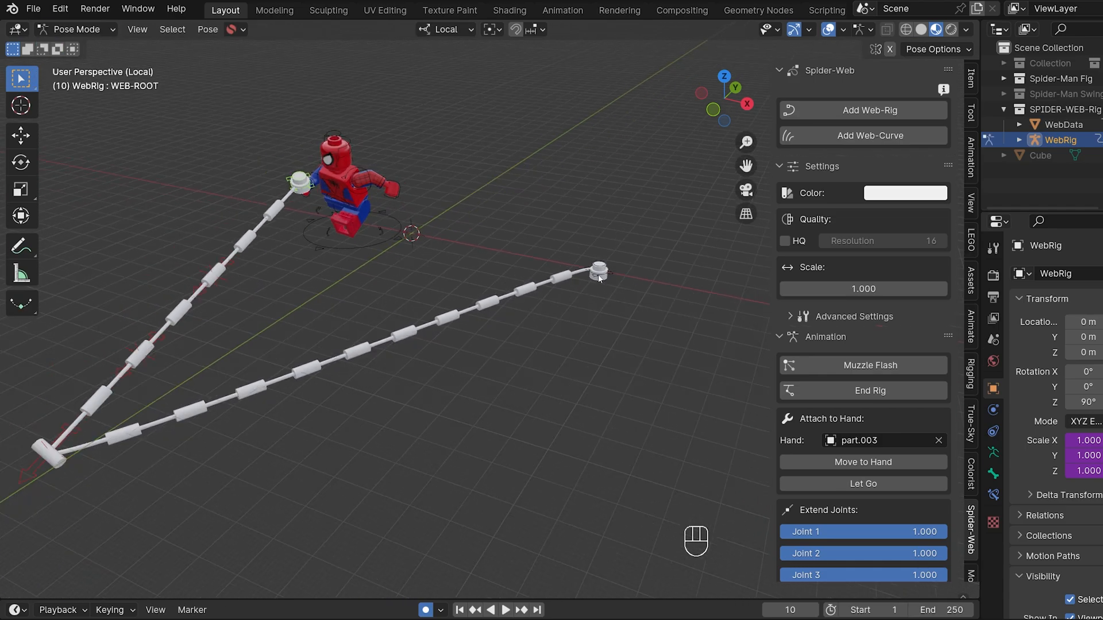
pyautogui.moveTo(598, 271); pyautogui.dragTo(45, 450)
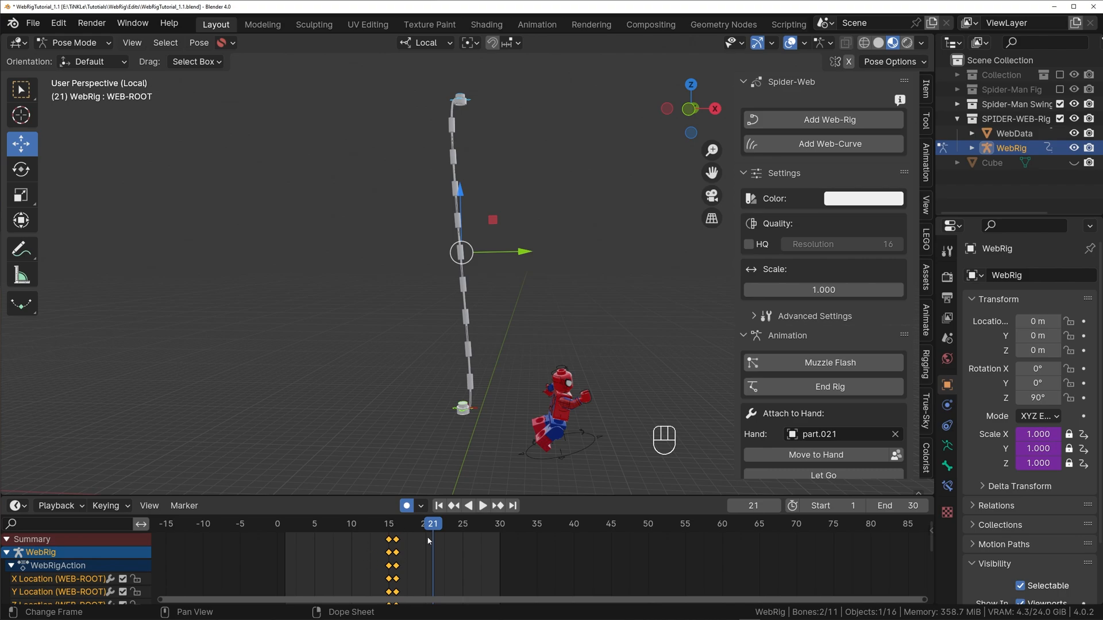
# Scrub the timeline and use Let Go so the figure releases the held web.
pyautogui.click(410, 524)
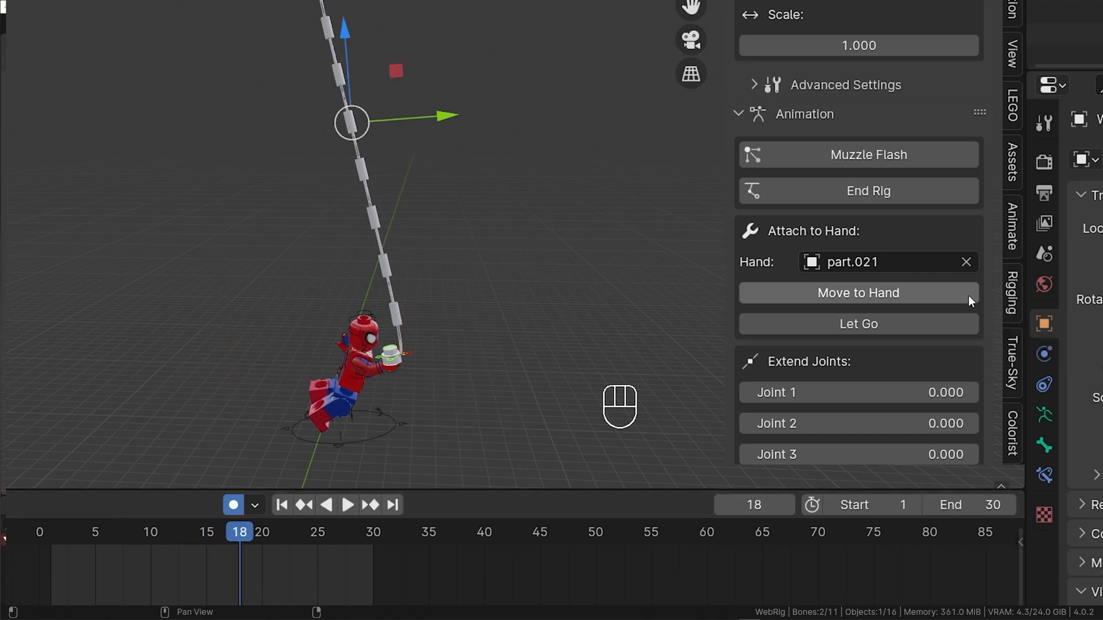
pyautogui.click(347, 505)
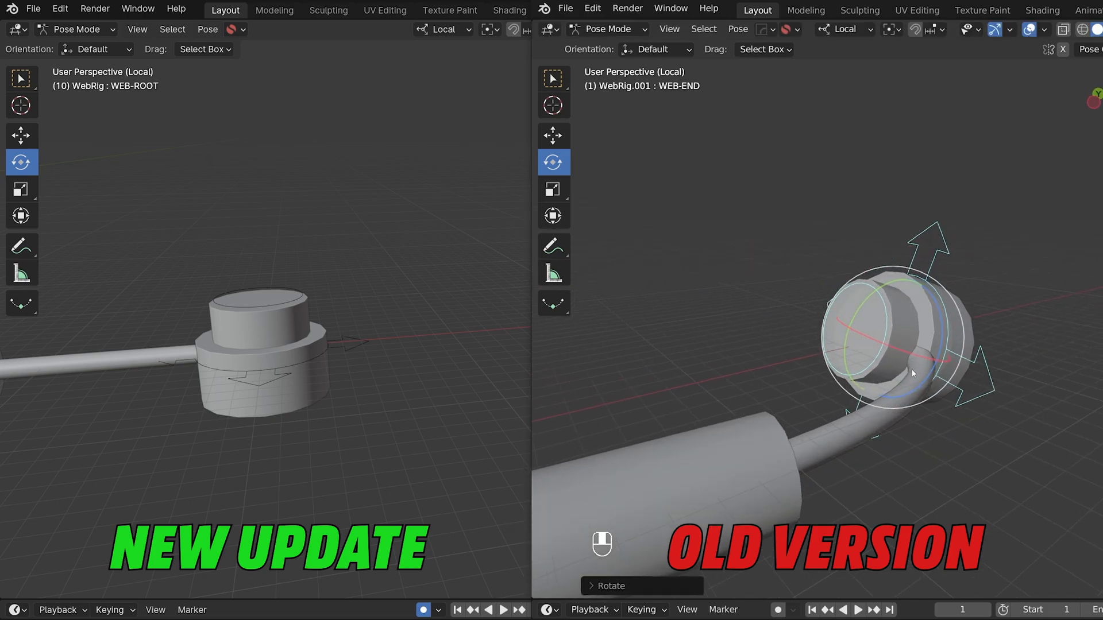
# Rotate the WEB-END cap around its axis and attach the web end to the Cube.
pyautogui.press('s')
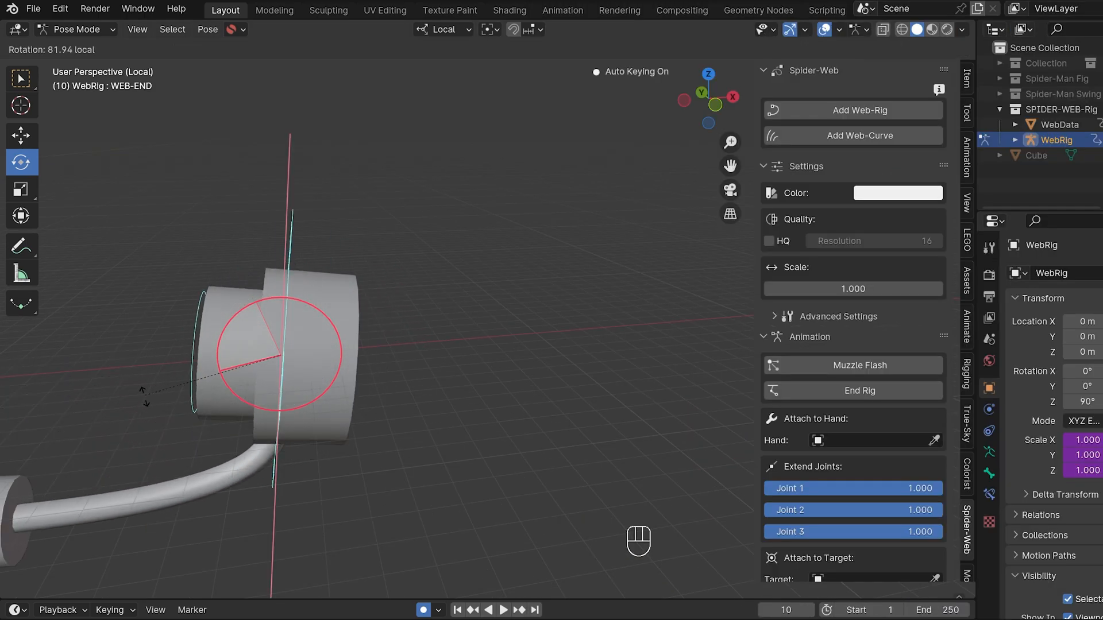
pyautogui.moveTo(278, 352); pyautogui.dragTo(261, 394)
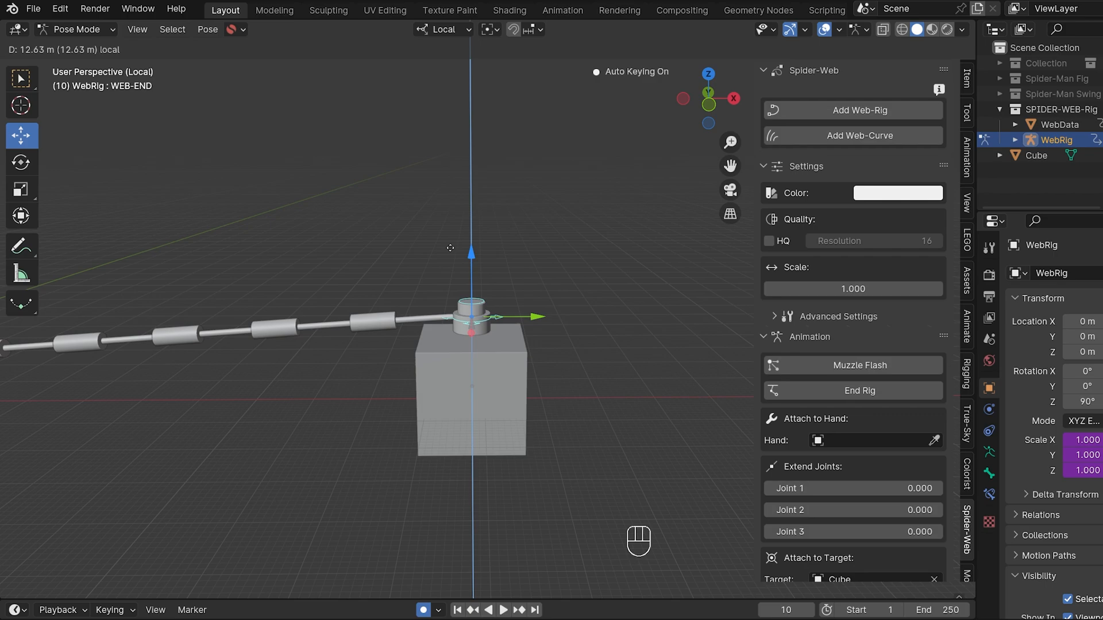
pyautogui.press('Tab')
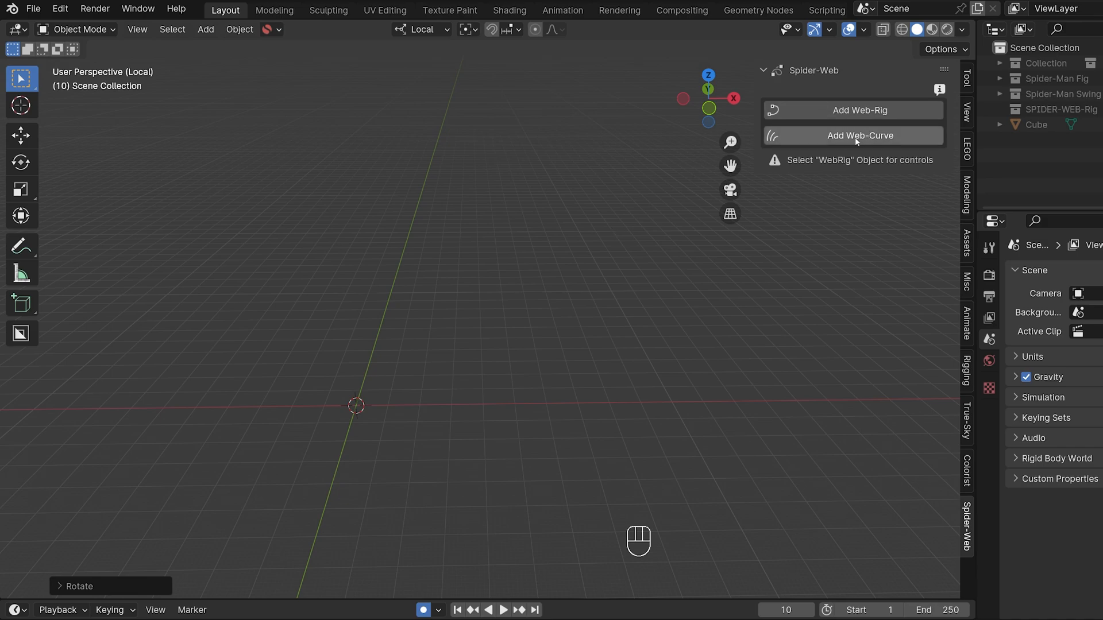
# Add a Web-Curve, draw a wavy strand across the scene, and select WebController.
pyautogui.click(852, 135)
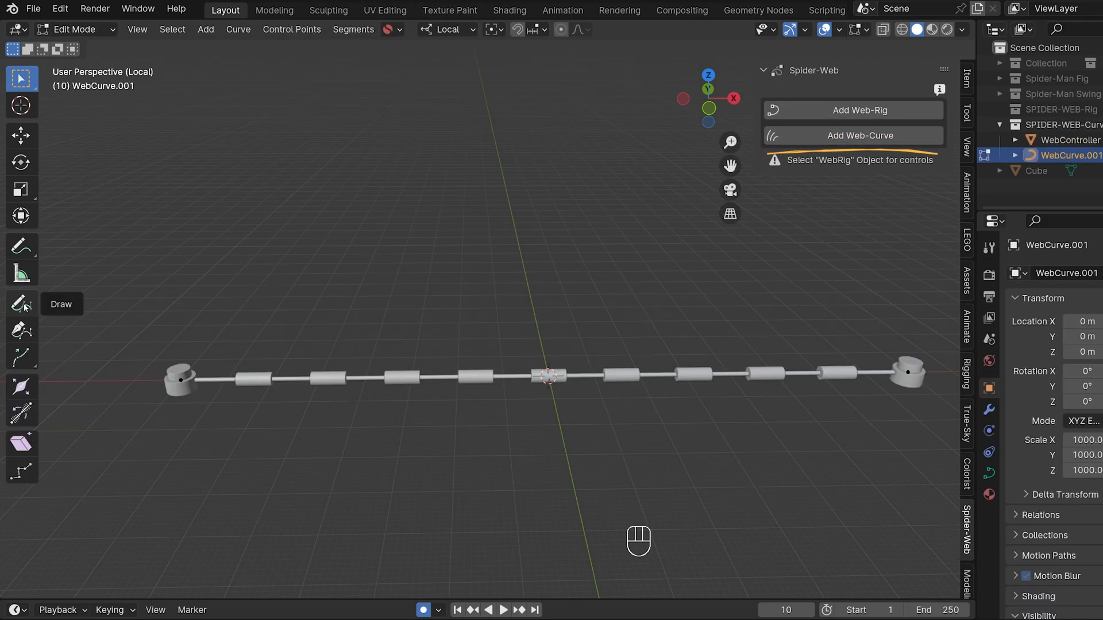
pyautogui.moveTo(141, 320); pyautogui.dragTo(658, 183)
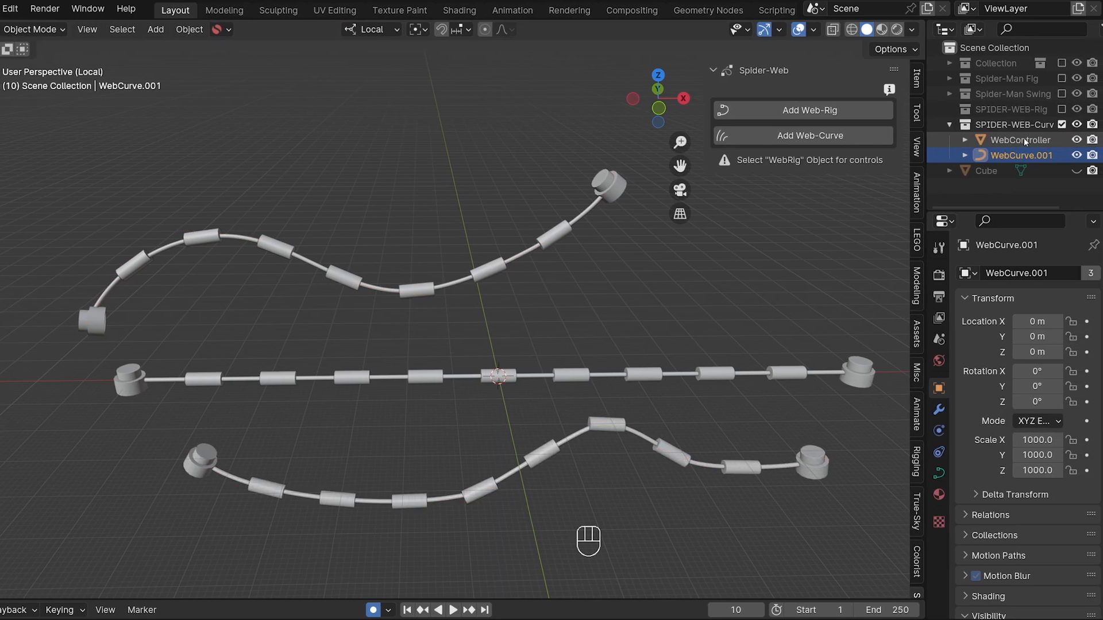
pyautogui.click(1015, 139)
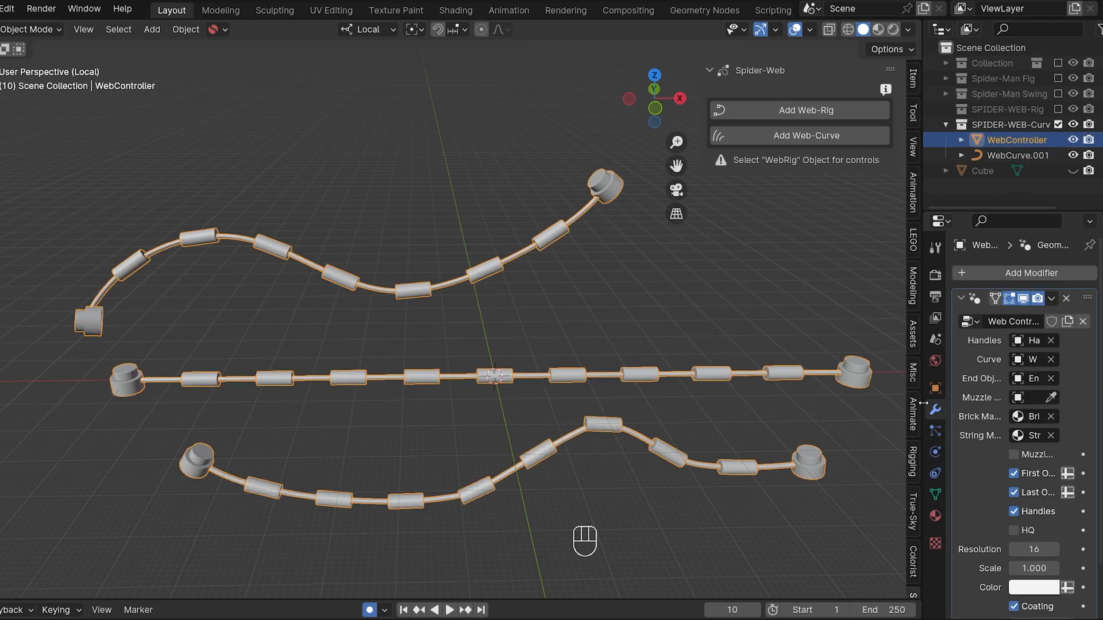